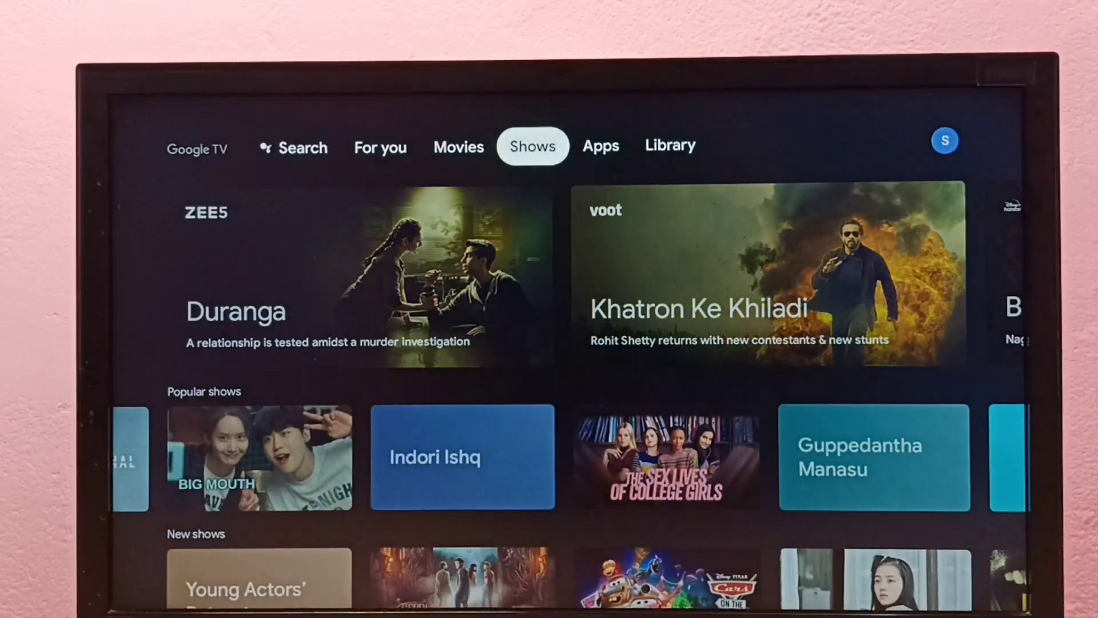
- Reach the Install unknown apps settings page from the Google TV home
{"action": "left_click", "coordinate": [669, 146]}
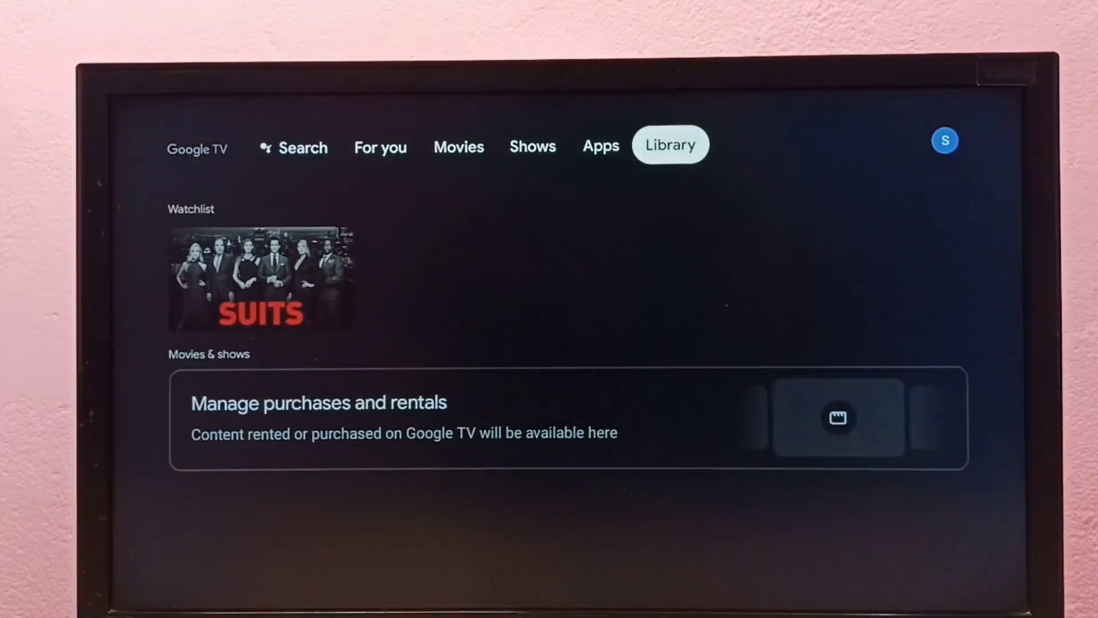
{"action": "left_click", "coordinate": [944, 140]}
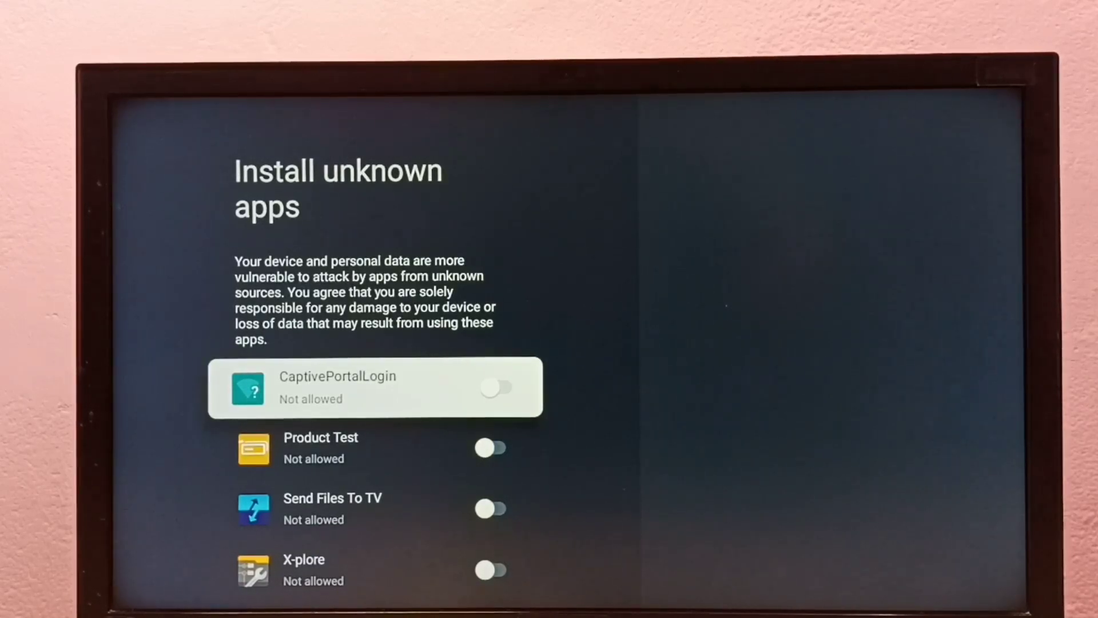
- Turn on the Send Files To TV toggle so it may install unknown apps
{"action": "key", "text": "down"}
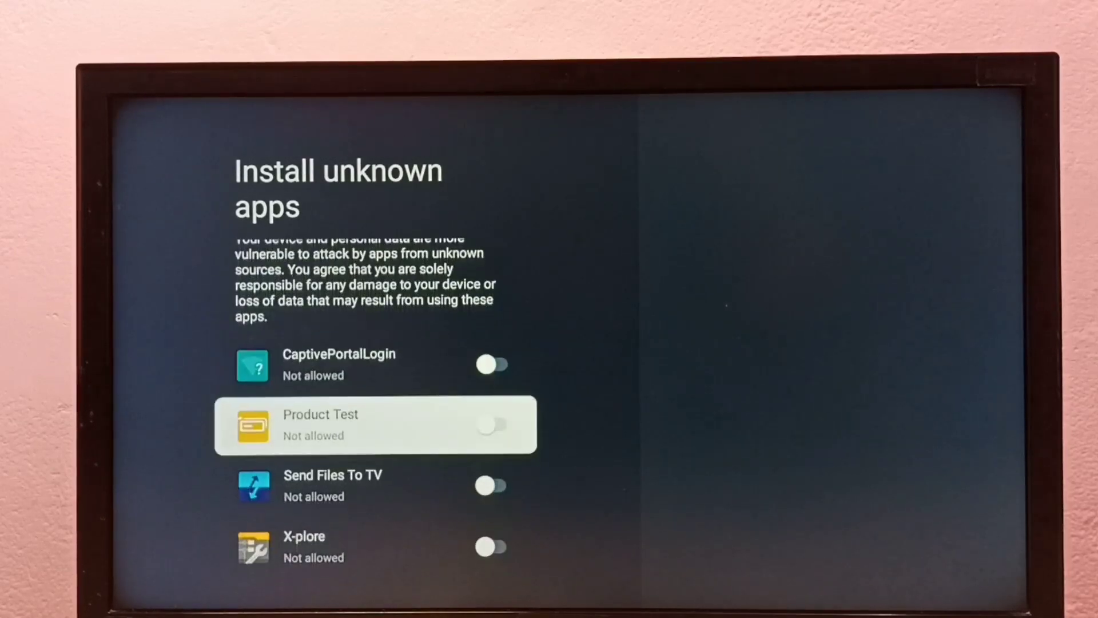
{"action": "key", "text": "down"}
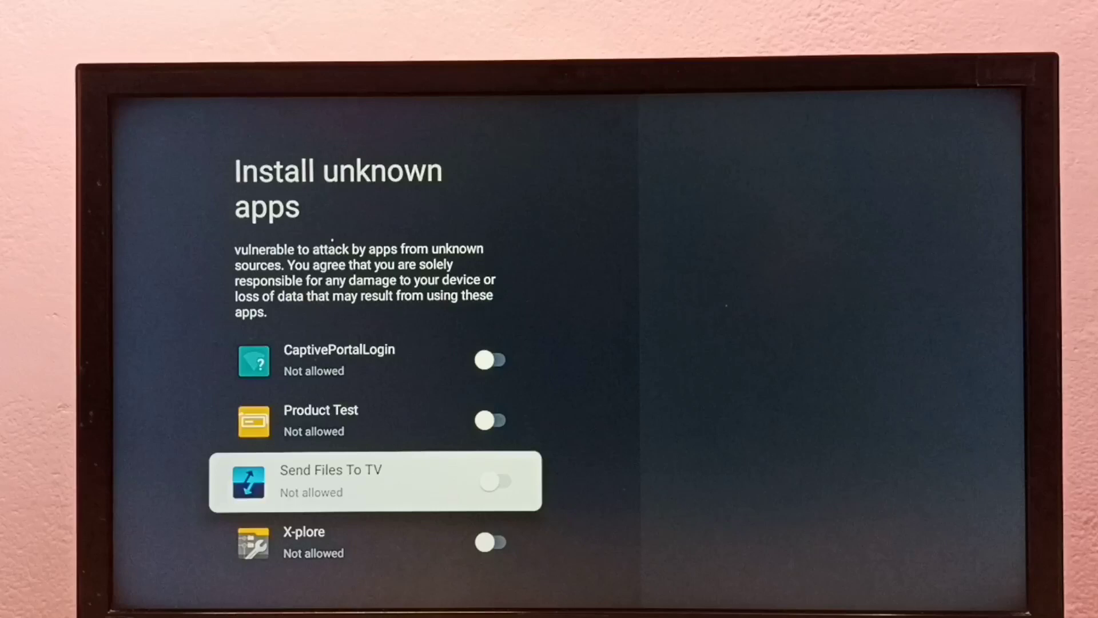
{"action": "left_click", "coordinate": [494, 482]}
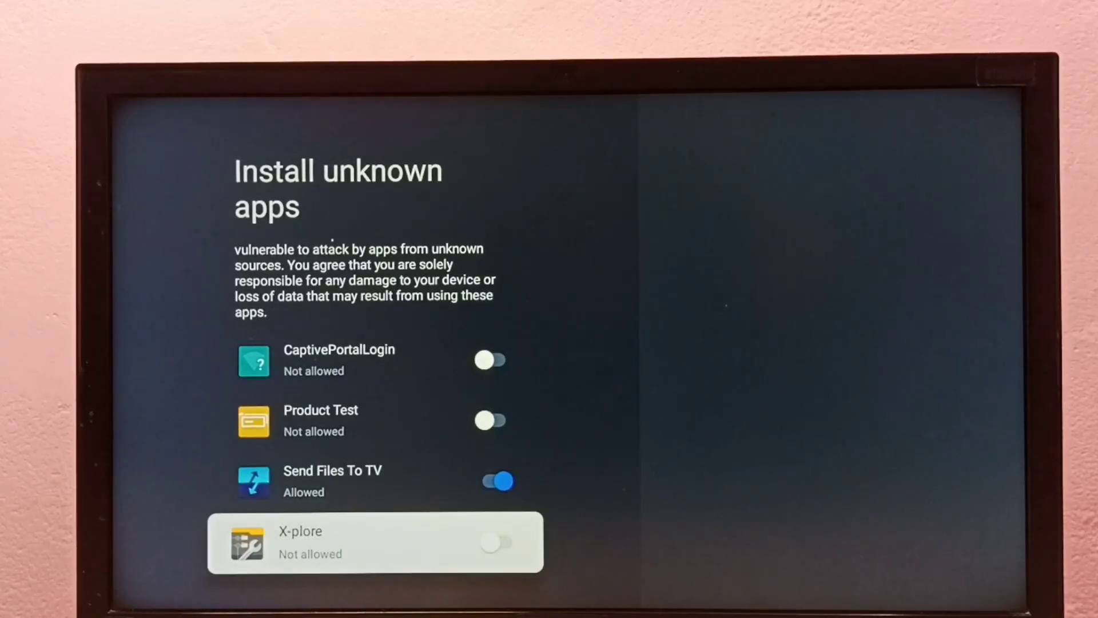
{"action": "left_click", "coordinate": [500, 541]}
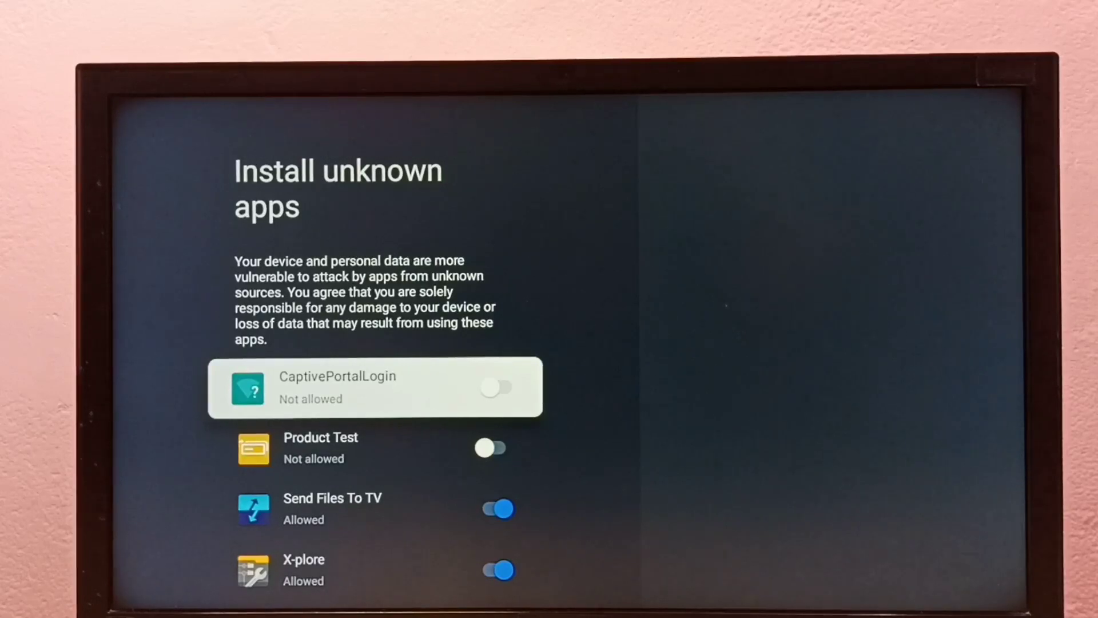
{"action": "key", "text": "Down"}
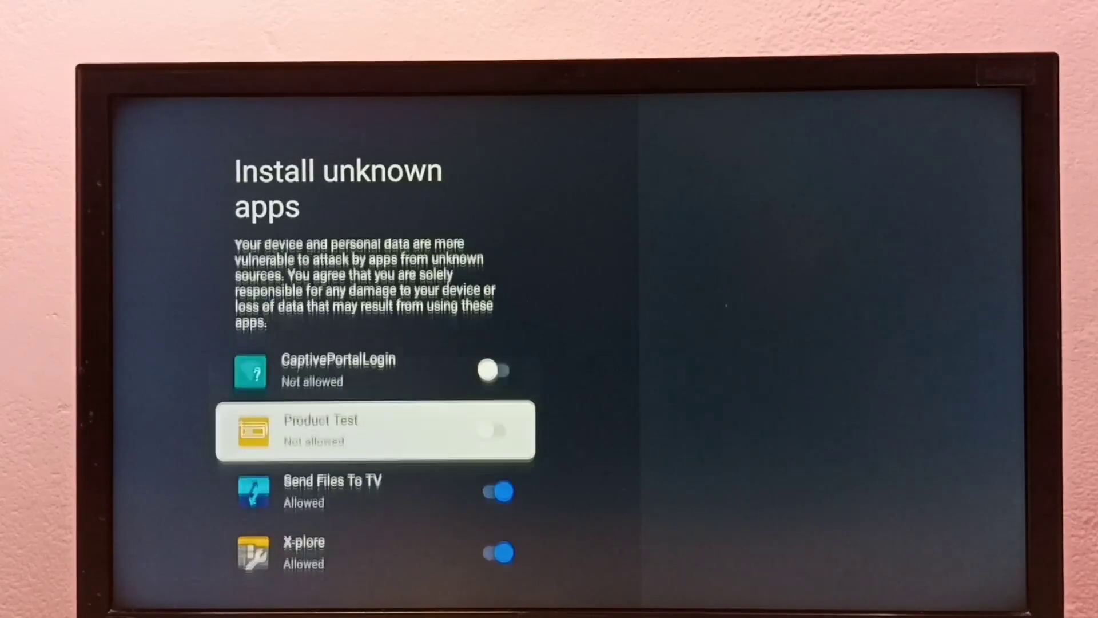
{"action": "scroll", "scroll_direction": "down", "scroll_amount": 3}
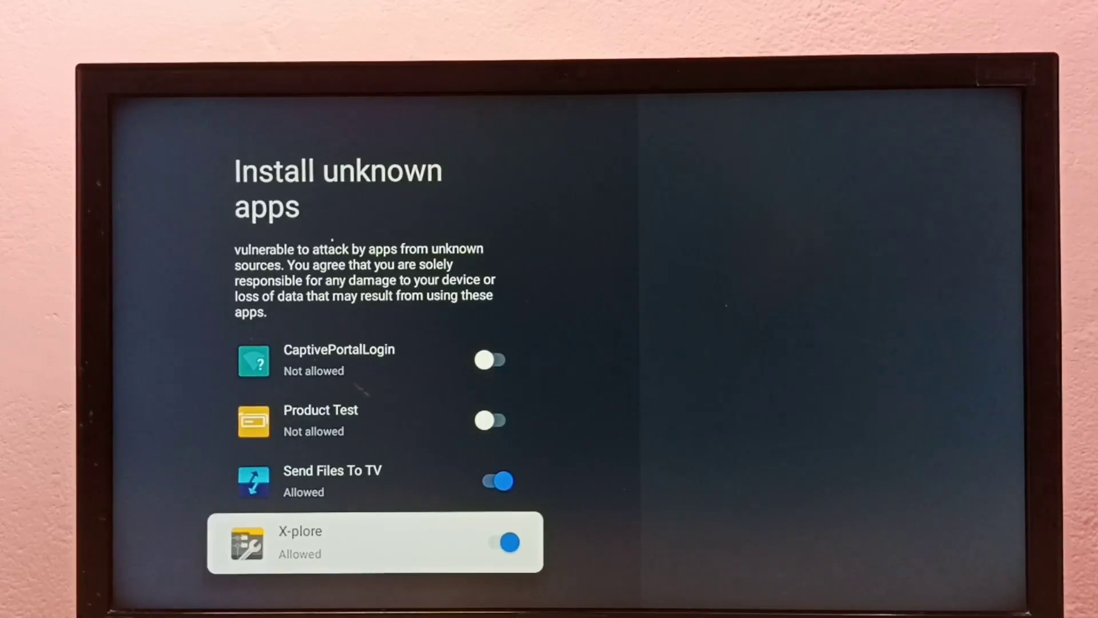
{"action": "left_click", "coordinate": [508, 543]}
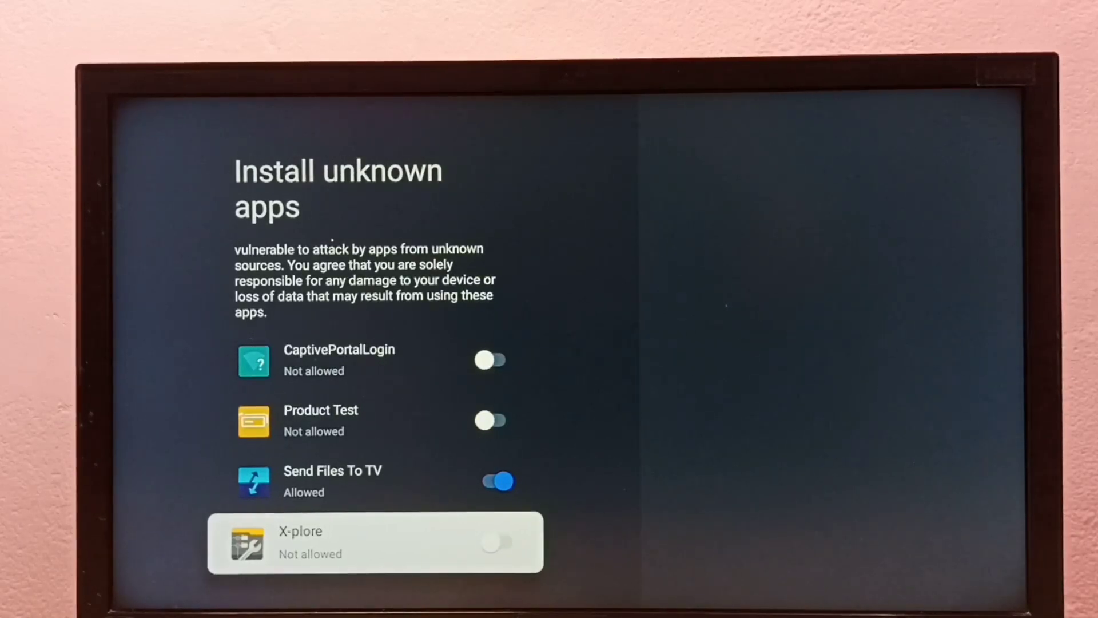